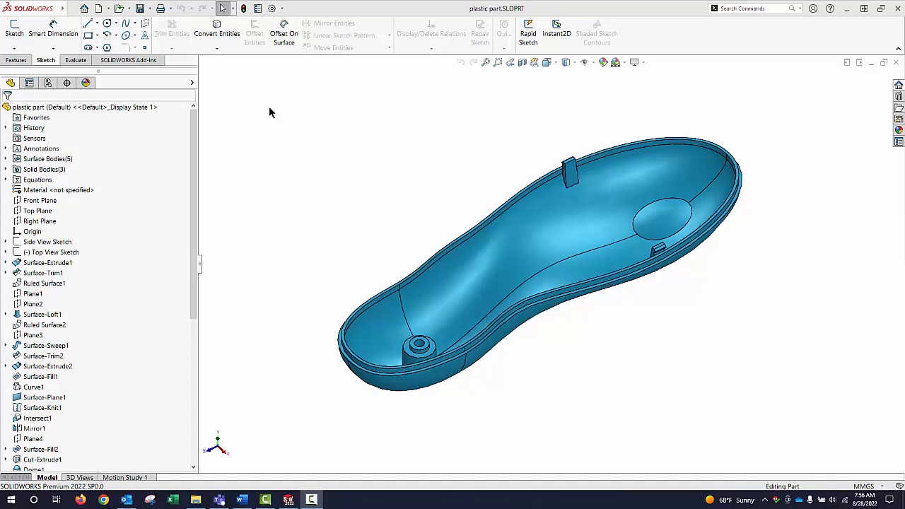
# Browse the Features and Sketch tabs, then add the Surfaces tab and display it.
pyautogui.click(15, 60)
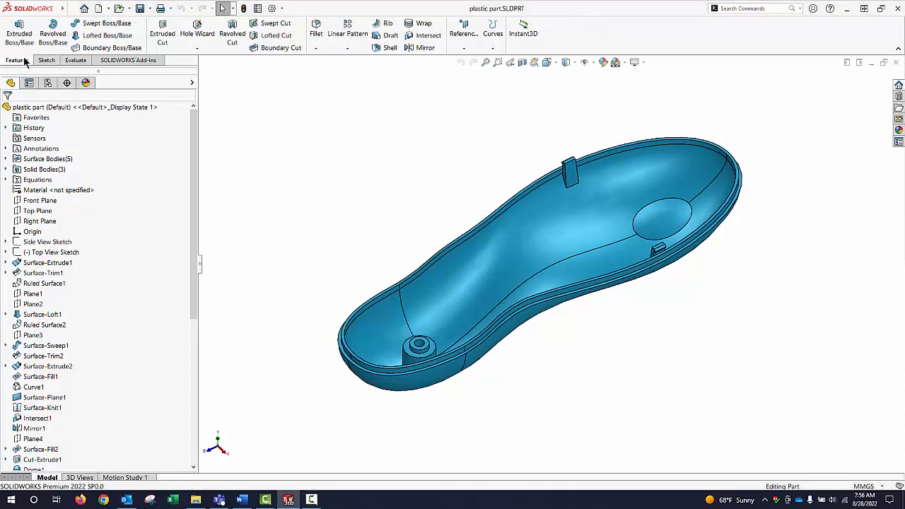
pyautogui.click(47, 59)
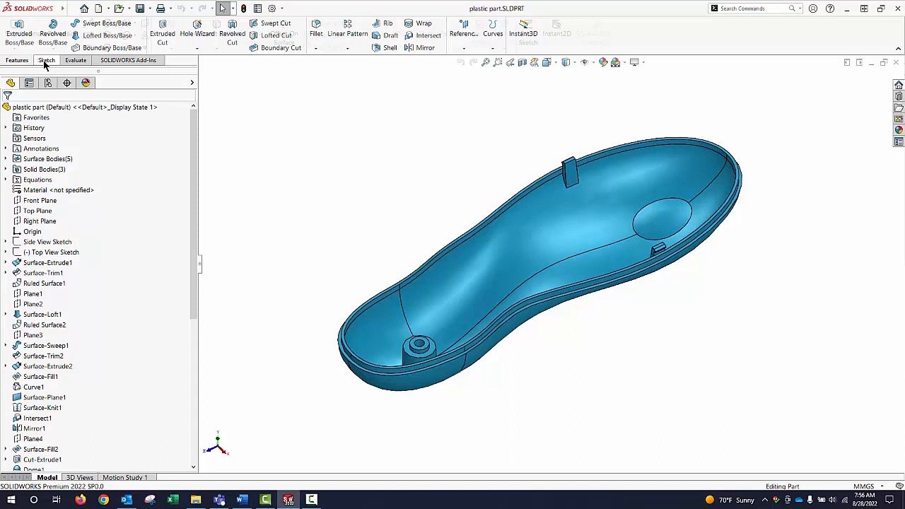
pyautogui.click(46, 60)
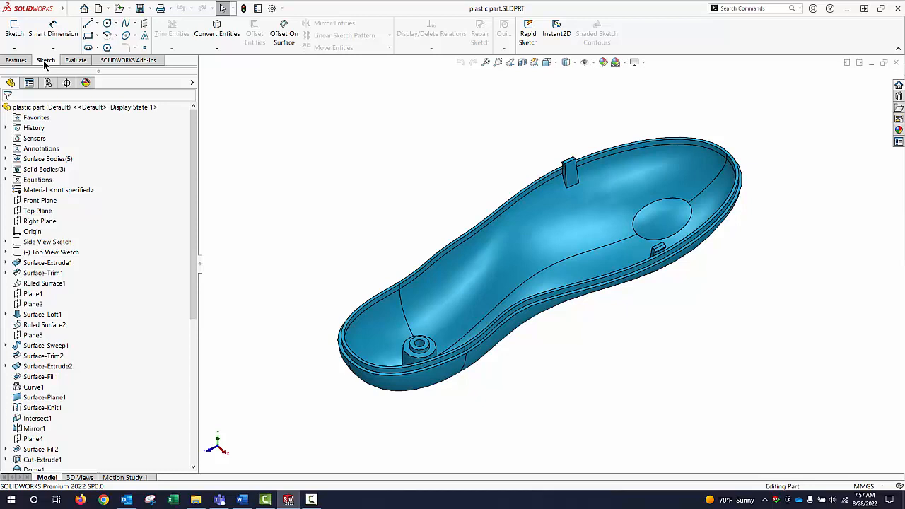
pyautogui.rightClick(45, 60)
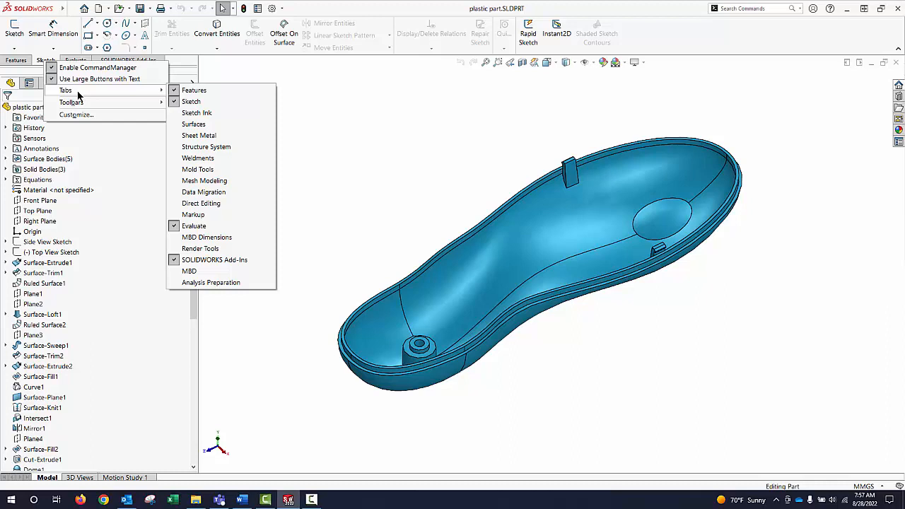
pyautogui.moveTo(199, 135)
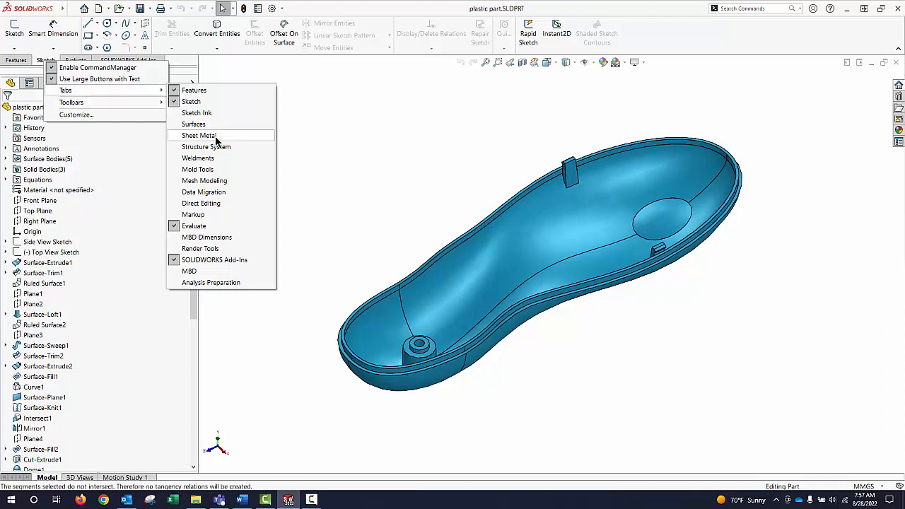
pyautogui.moveTo(220, 158)
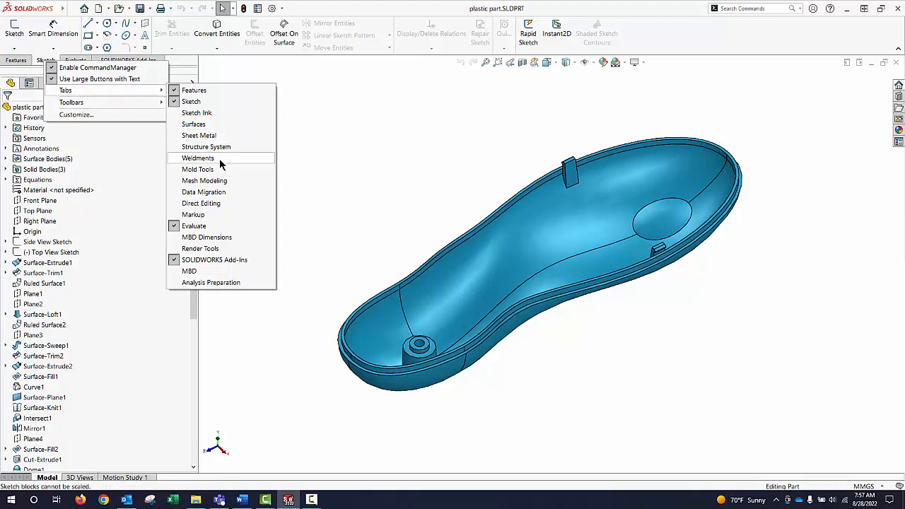
pyautogui.moveTo(213, 129)
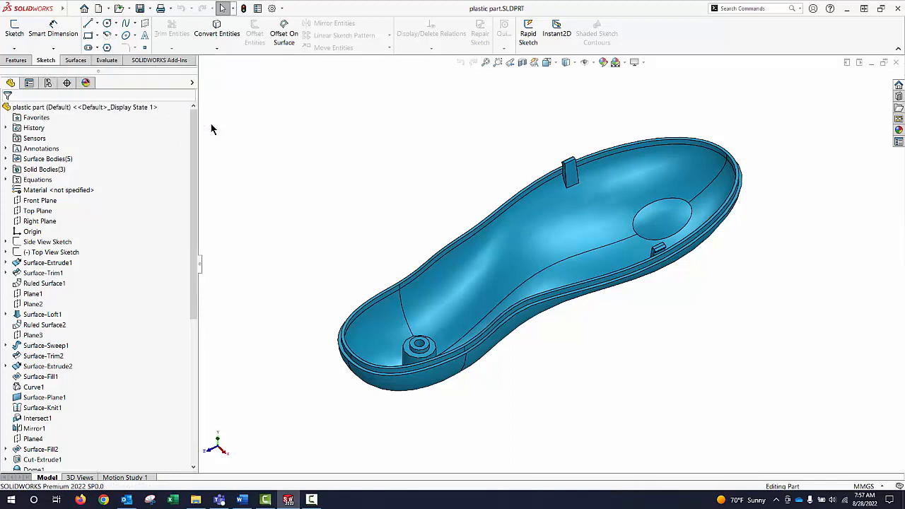
pyautogui.click(76, 60)
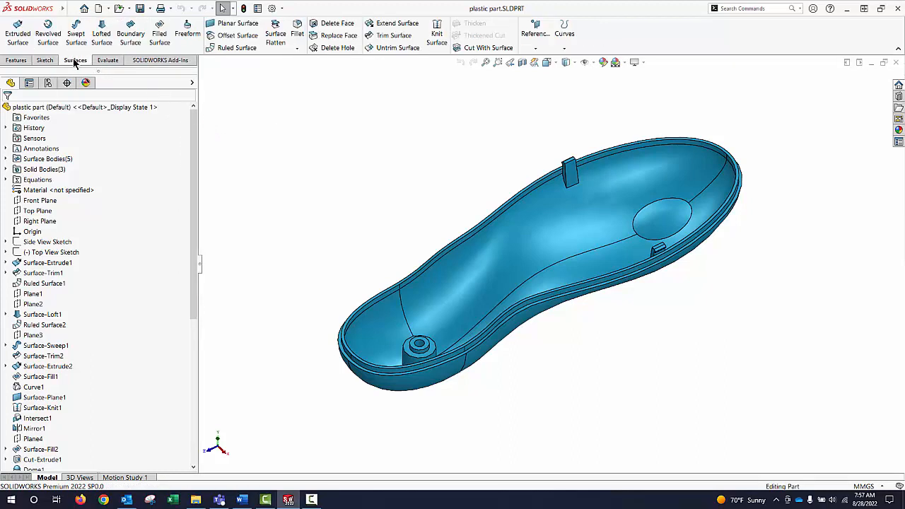
# Reopen the CommandManager shortcut menu to review the Tabs list with Surfaces ticked.
pyautogui.rightClick(75, 60)
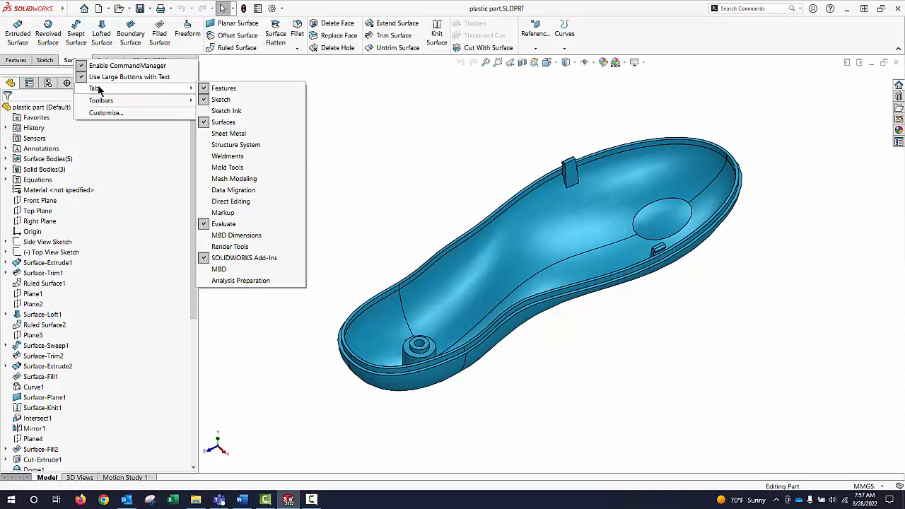
pyautogui.moveTo(106, 113)
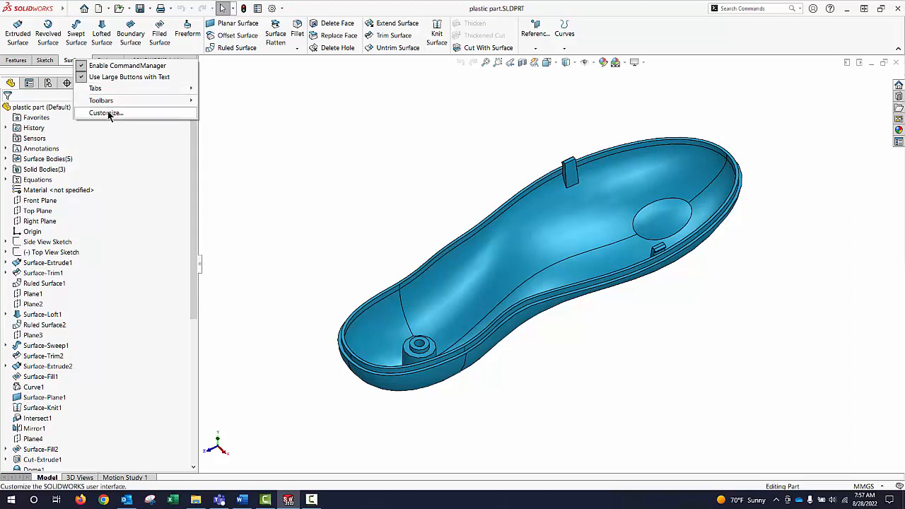
# Add the Fastening Feature toolbar as a CommandManager tab through Customize.
pyautogui.click(105, 113)
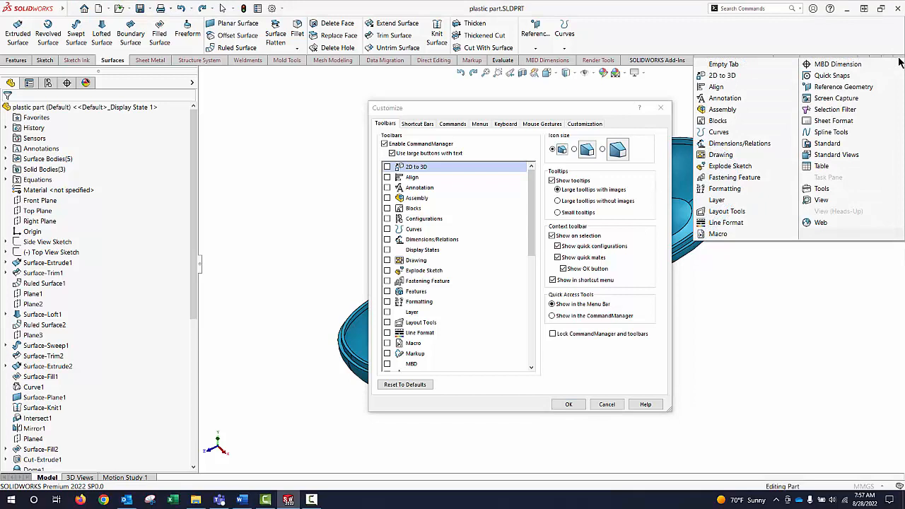
pyautogui.moveTo(831, 132)
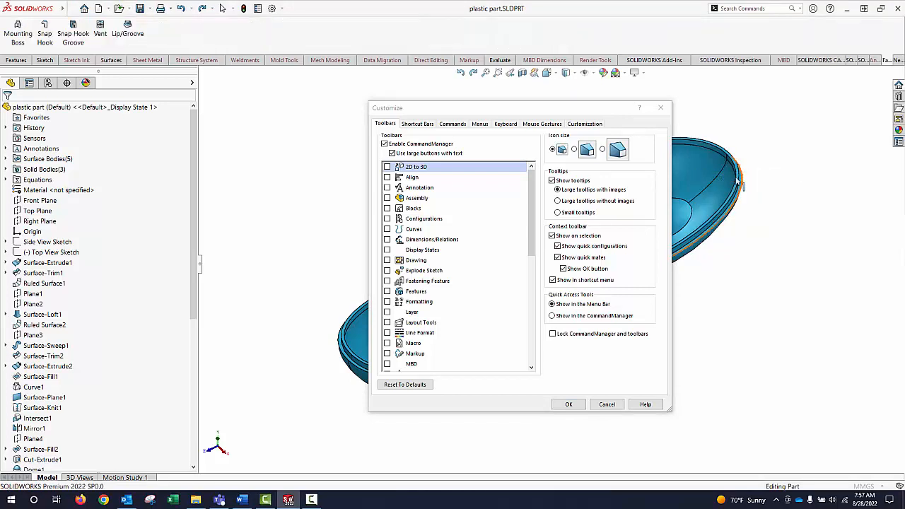
pyautogui.click(569, 404)
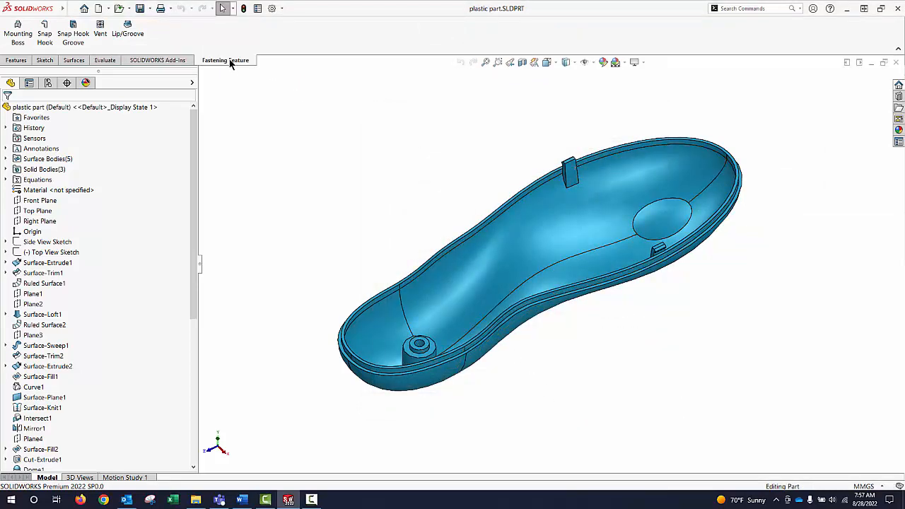
# Reopen the Tabs list to confirm Fastening Feature is ticked.
pyautogui.rightClick(225, 59)
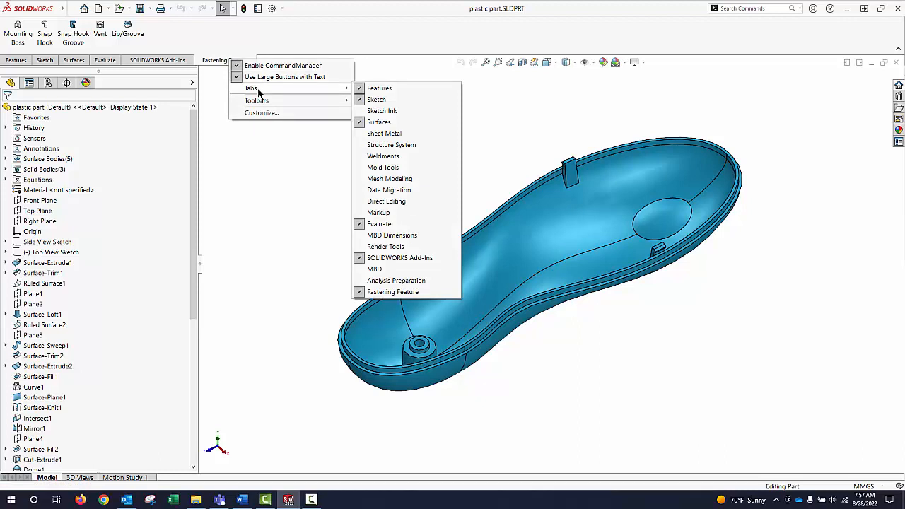
pyautogui.moveTo(431, 299)
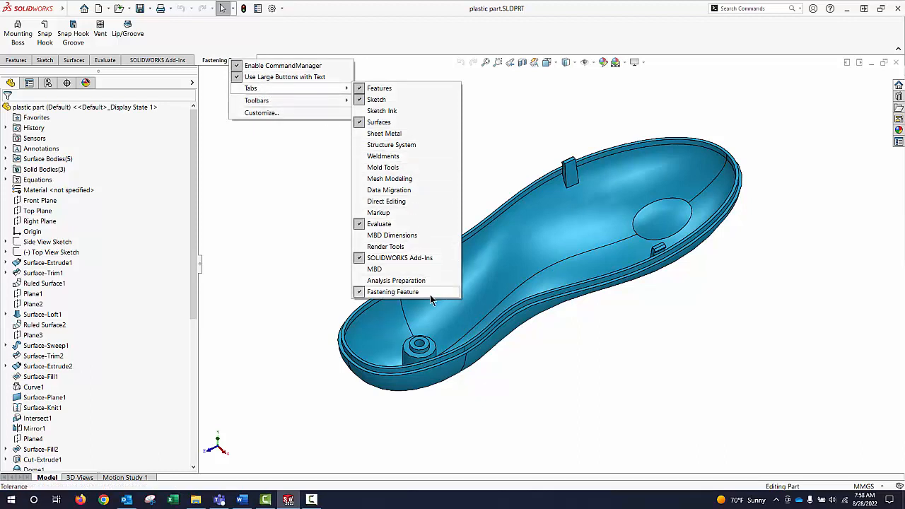